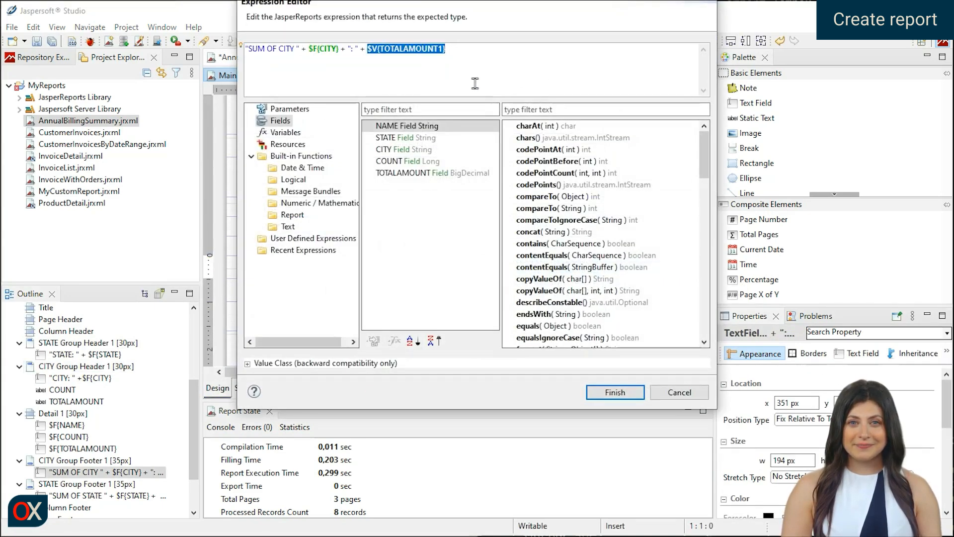
# Confirm the sum-of-city expression for the city group footer
pyautogui.click(615, 392)
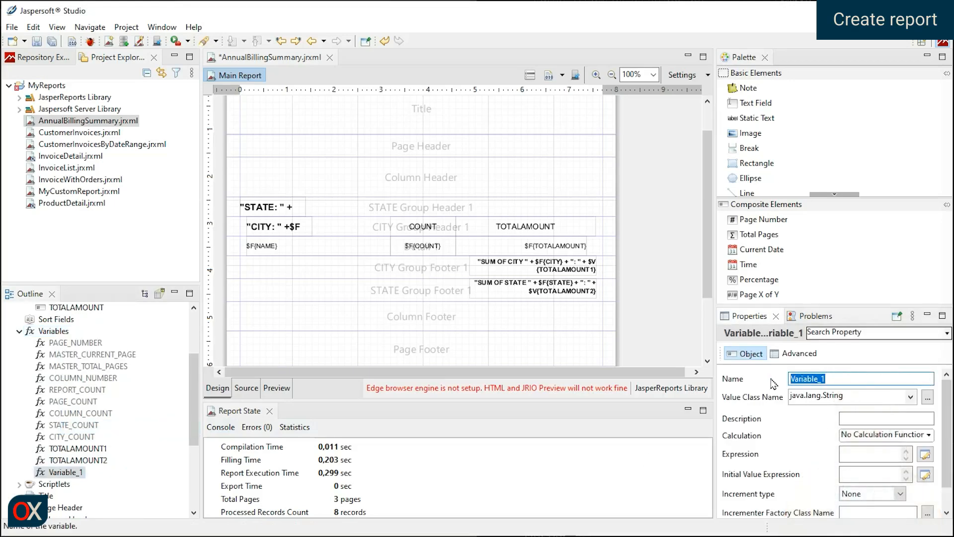
# Define NUMBEROFCUSTOMERS as a java.lang.Integer Count of $F{NAME} resetting per group
pyautogui.write('NUMBEROFCUSTOMERS')
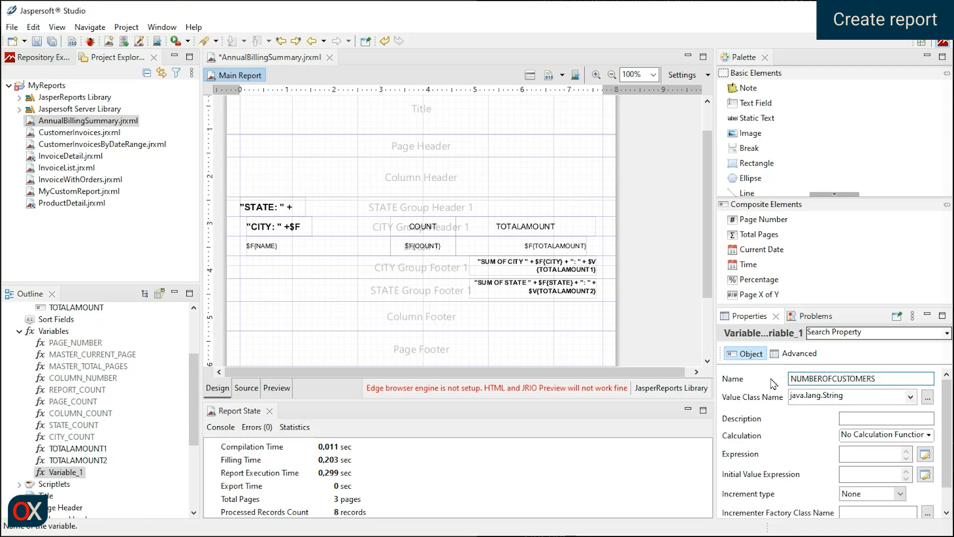
pyautogui.click(908, 397)
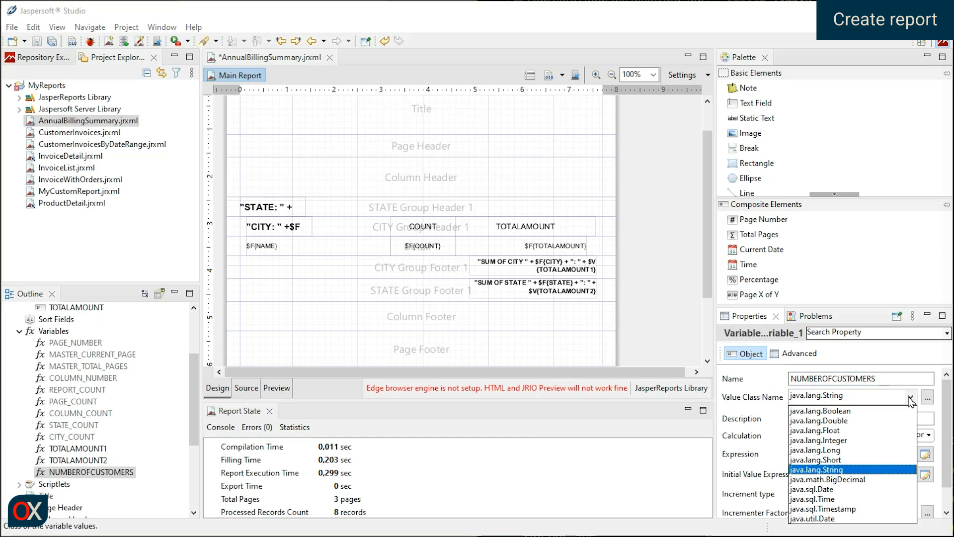
pyautogui.click(817, 439)
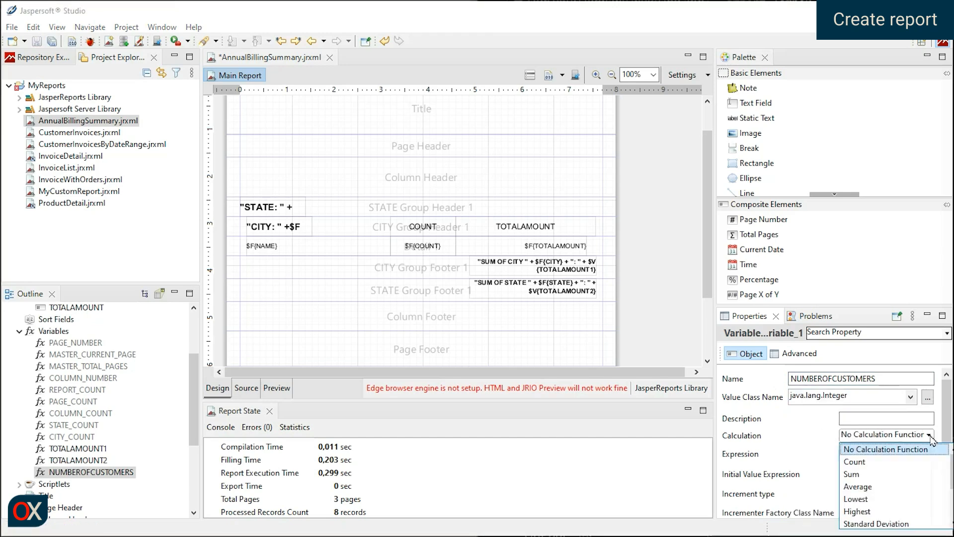
pyautogui.click(854, 461)
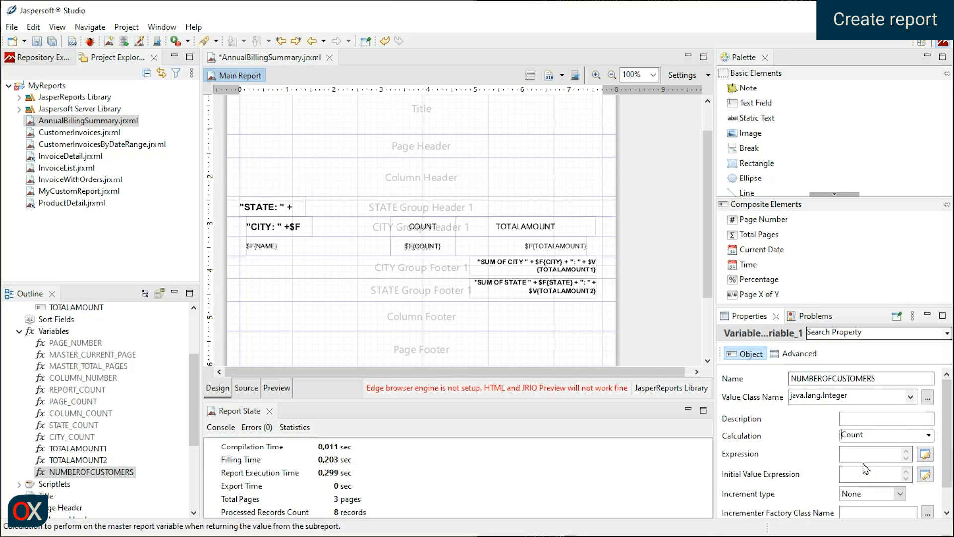
pyautogui.write('$F{NAME')
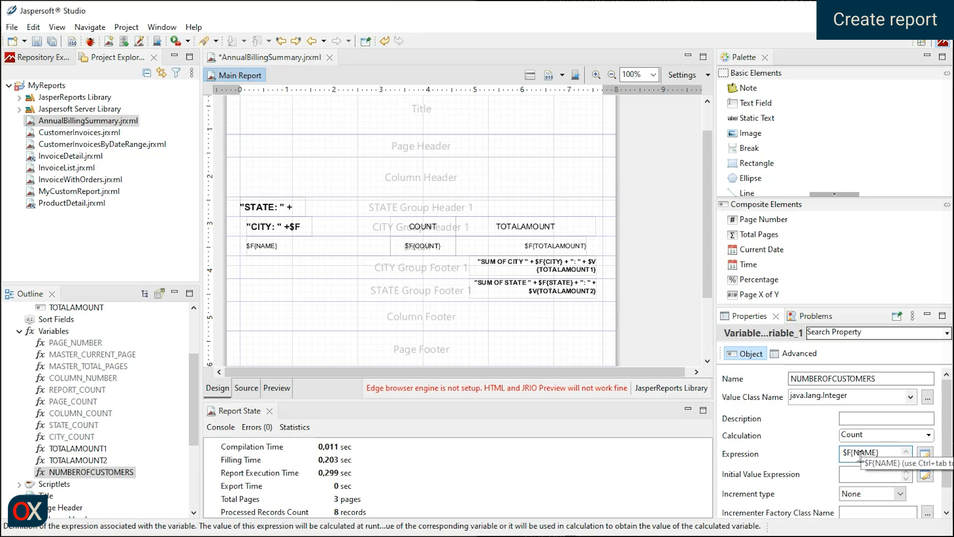
pyautogui.scroll(-3)
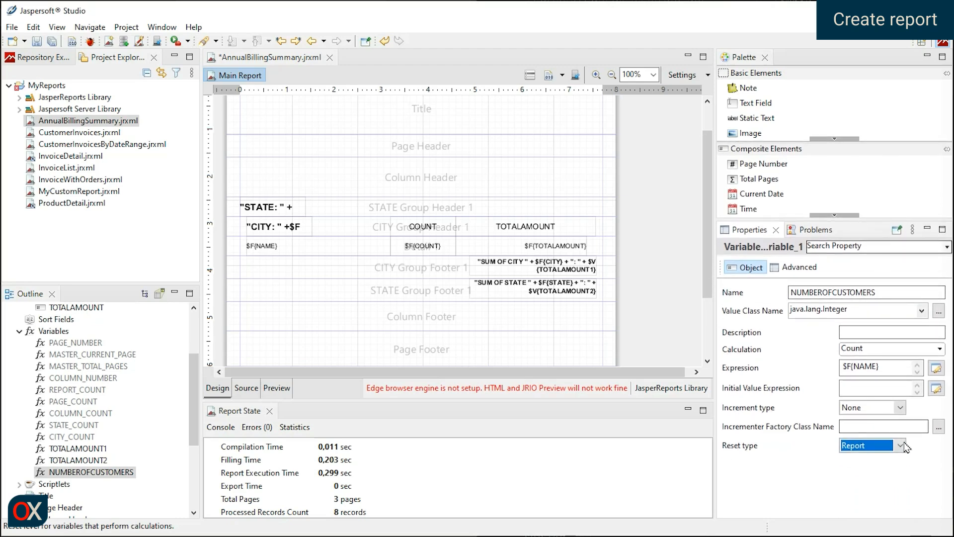
pyautogui.click(901, 445)
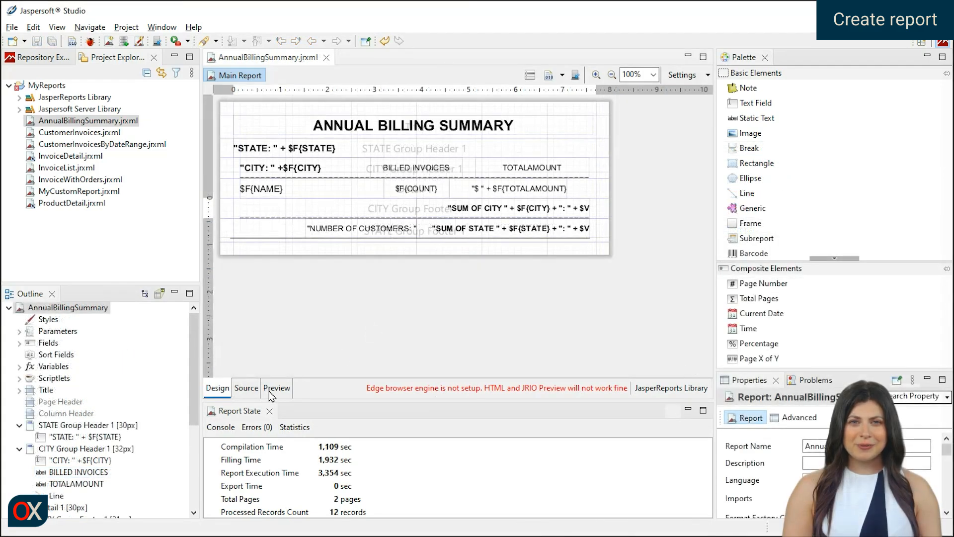
# Preview the report and view page 2 with NY showing NUMBER OF CUSTOMERS: 4
pyautogui.click(276, 388)
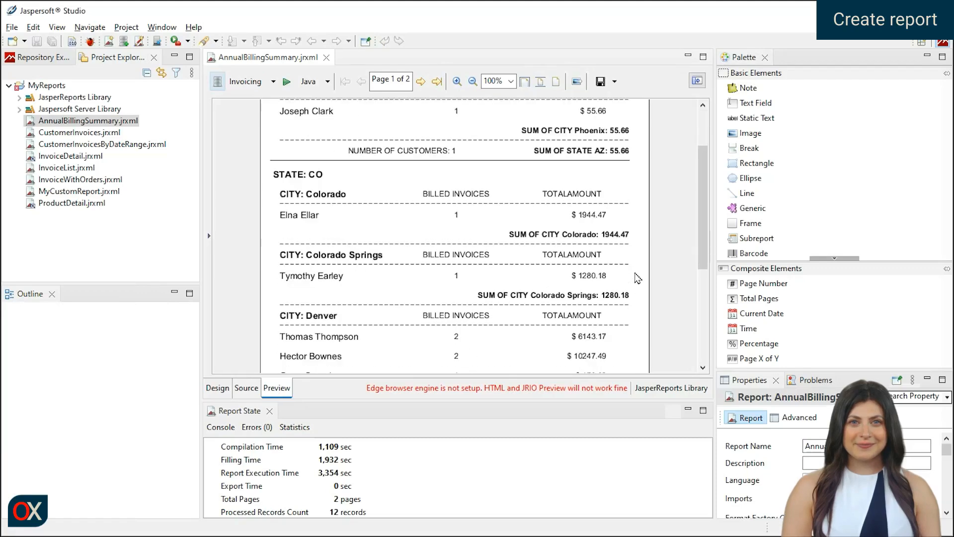
pyautogui.scroll(-3)
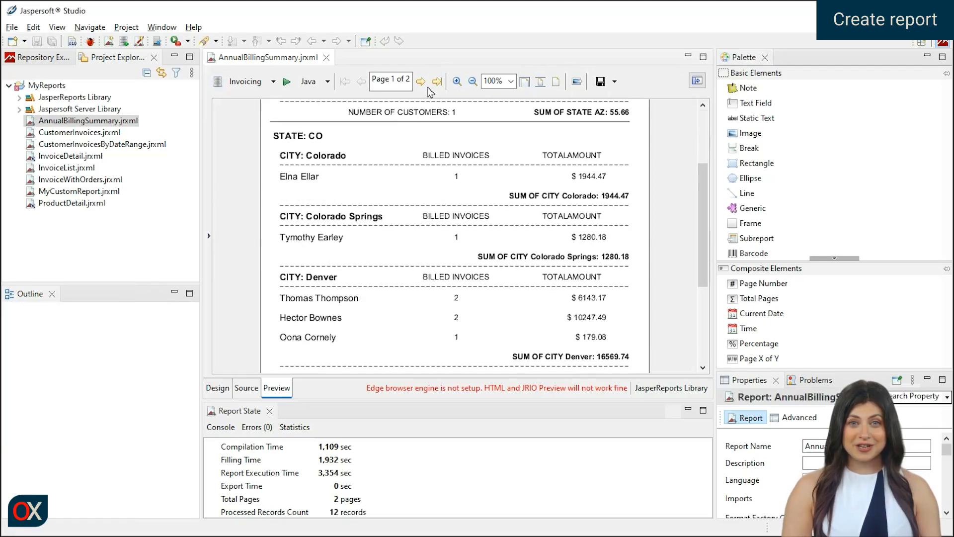
pyautogui.click(420, 82)
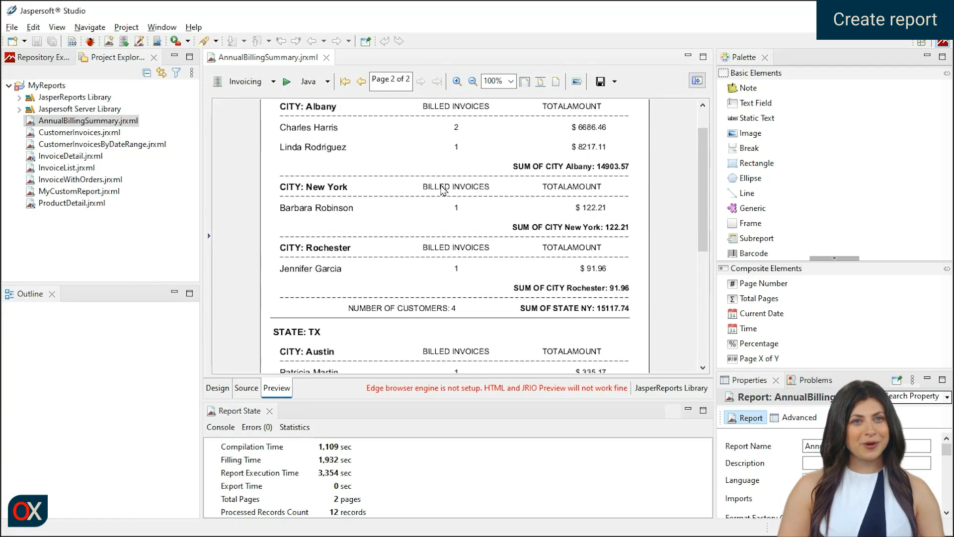
pyautogui.moveTo(129, 136)
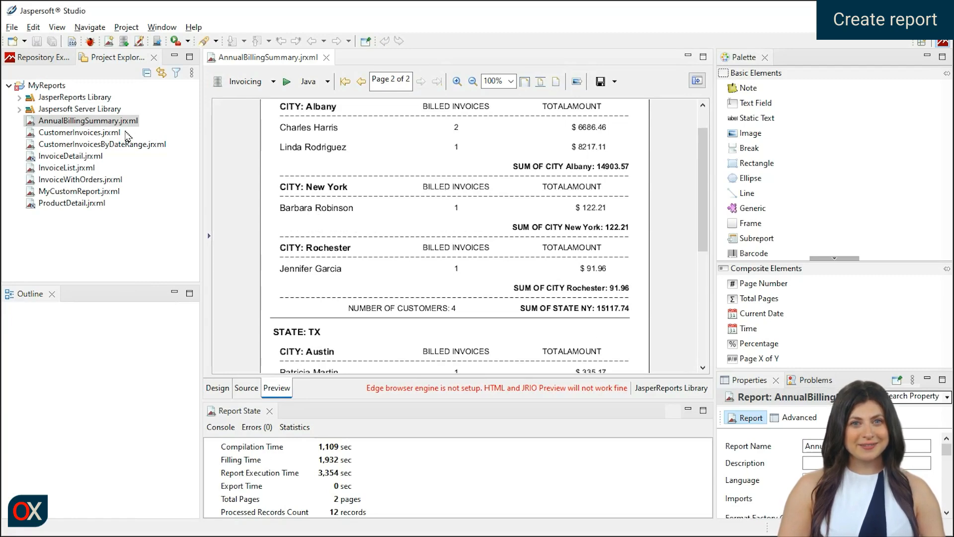
pyautogui.rightClick(82, 120)
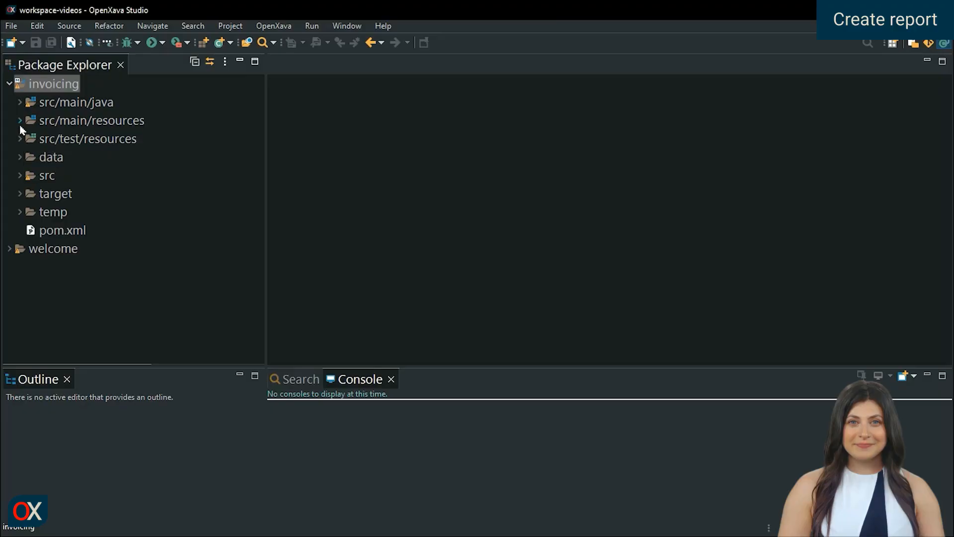
# Add an annual-summary print action to the Customer controller in controllers.xml
pyautogui.rightClick(67, 174)
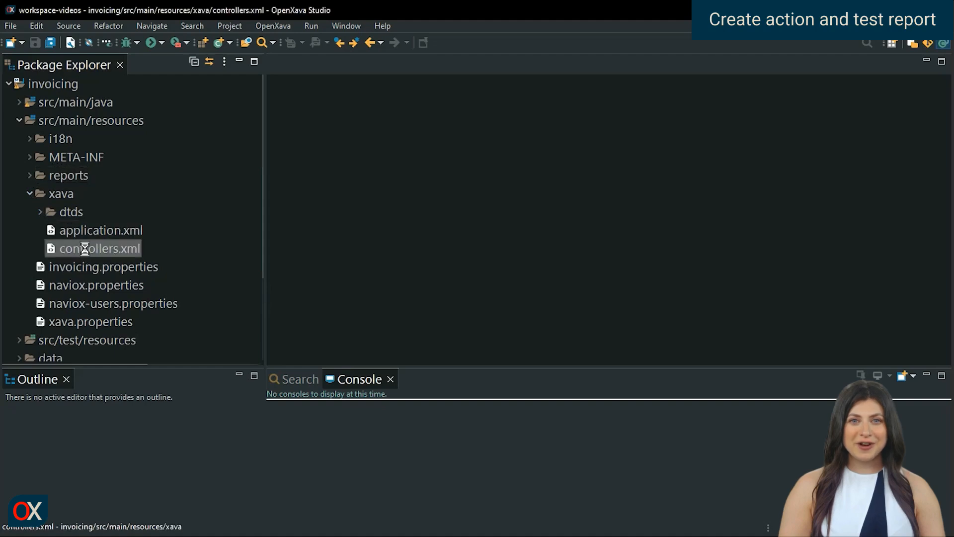
pyautogui.doubleClick(94, 248)
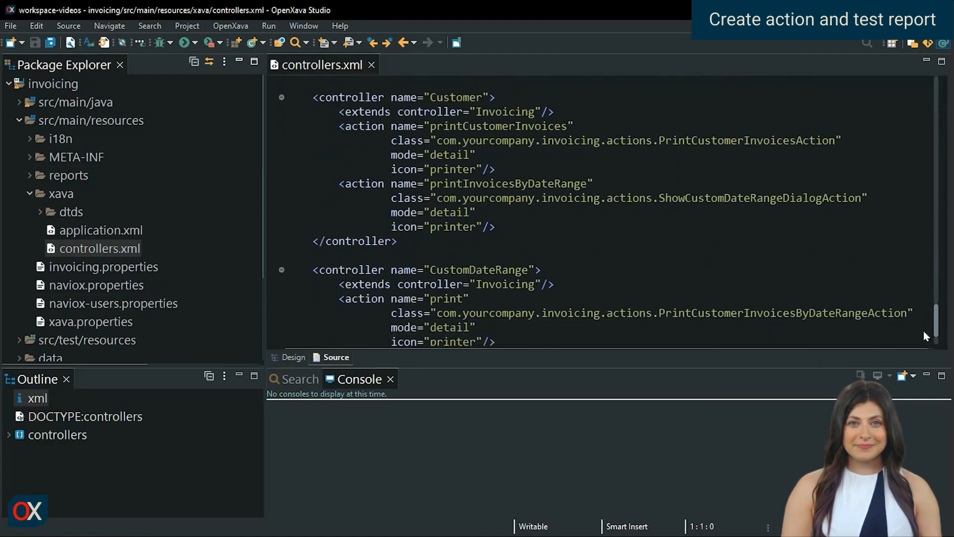
pyautogui.moveTo(338, 183); pyautogui.dragTo(495, 227)
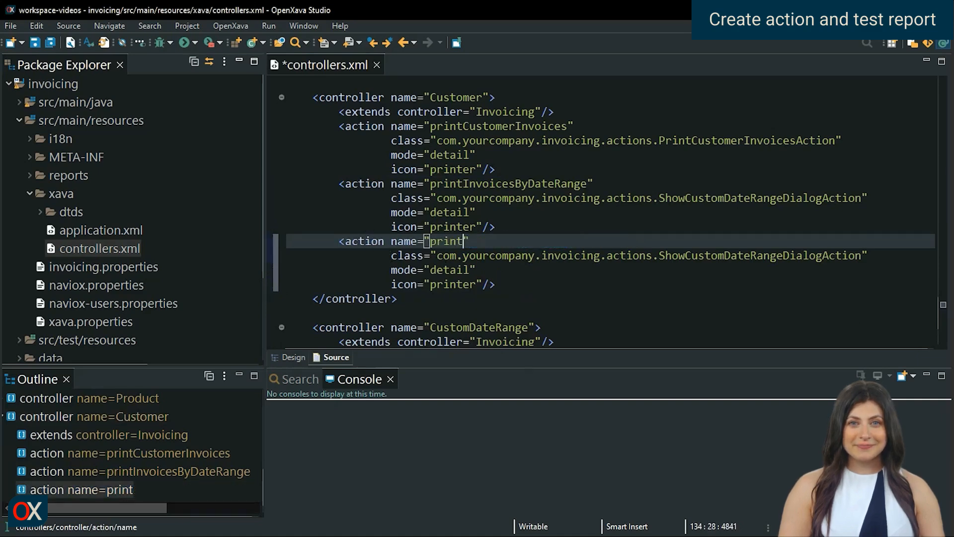
pyautogui.write('AnnualSummaryAction {')
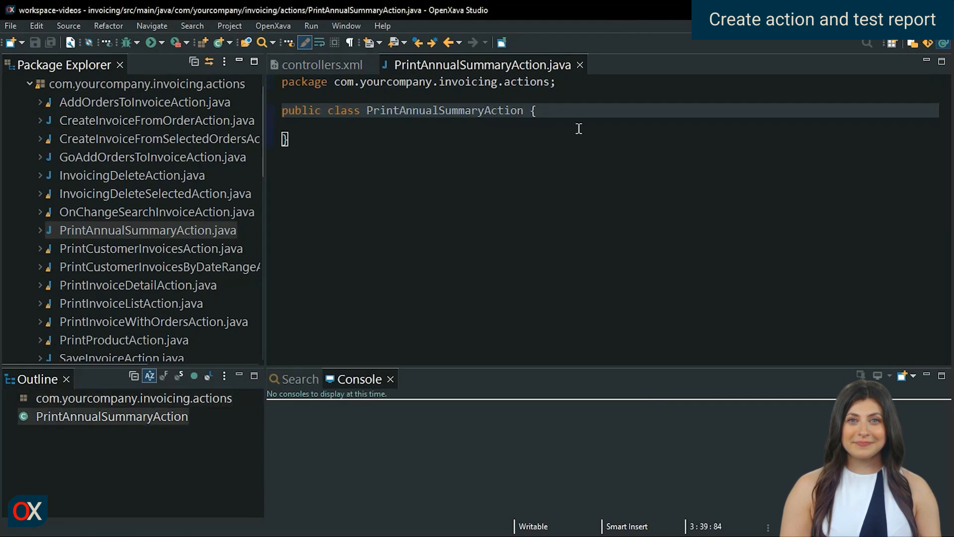
# Extend JasperReportBaseAction, add inherited methods, return "AnnualBillingSummary.jrxml" from getJRXML and save
pyautogui.write('extends JasperReportBase')
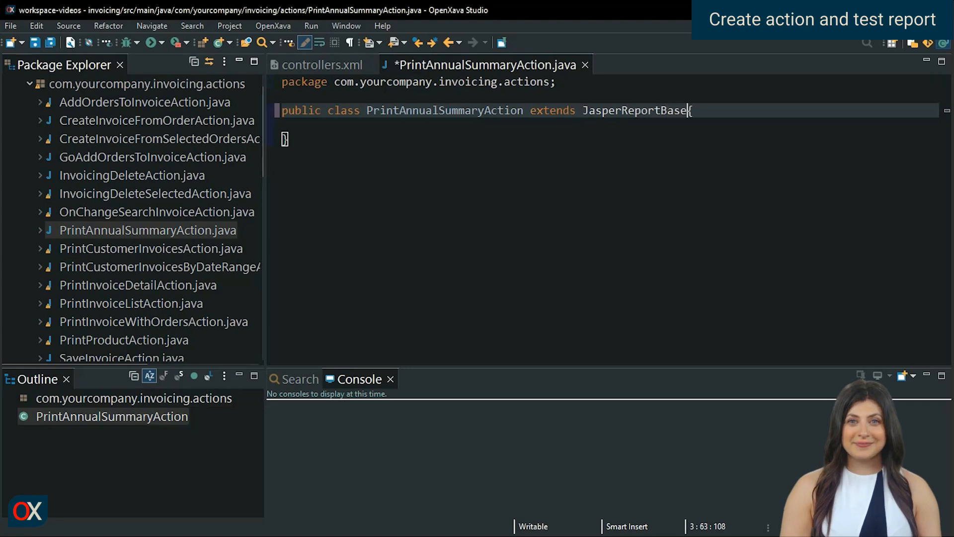
pyautogui.write('Action')
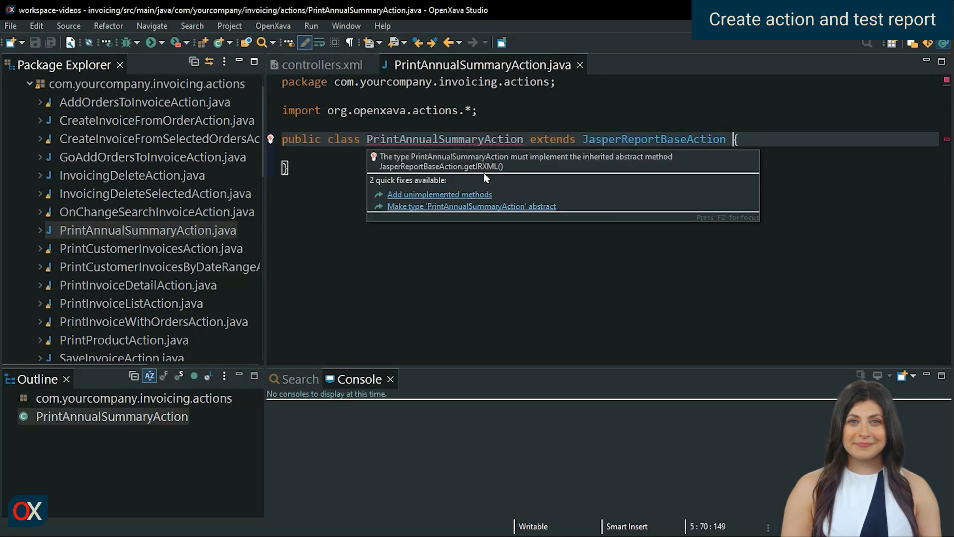
pyautogui.click(439, 195)
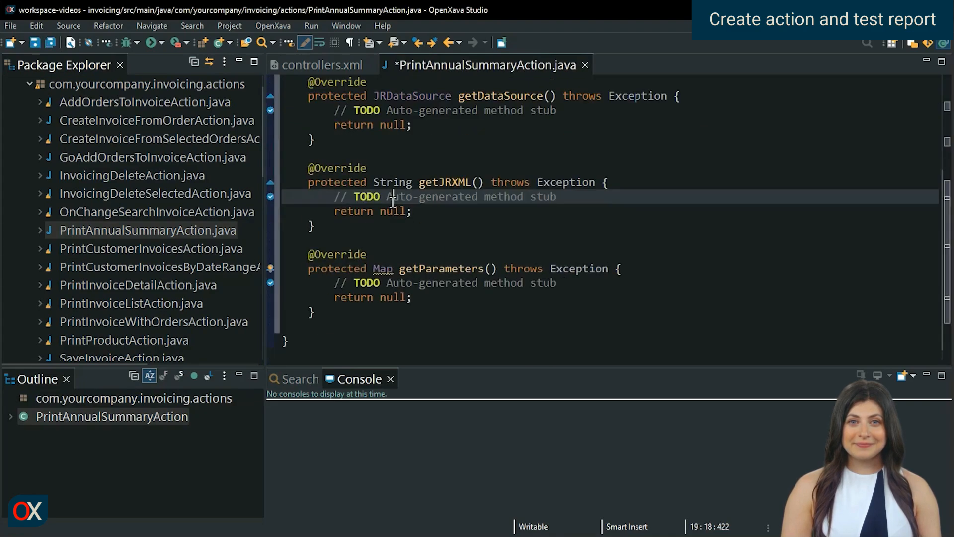
pyautogui.write('"Ann"')
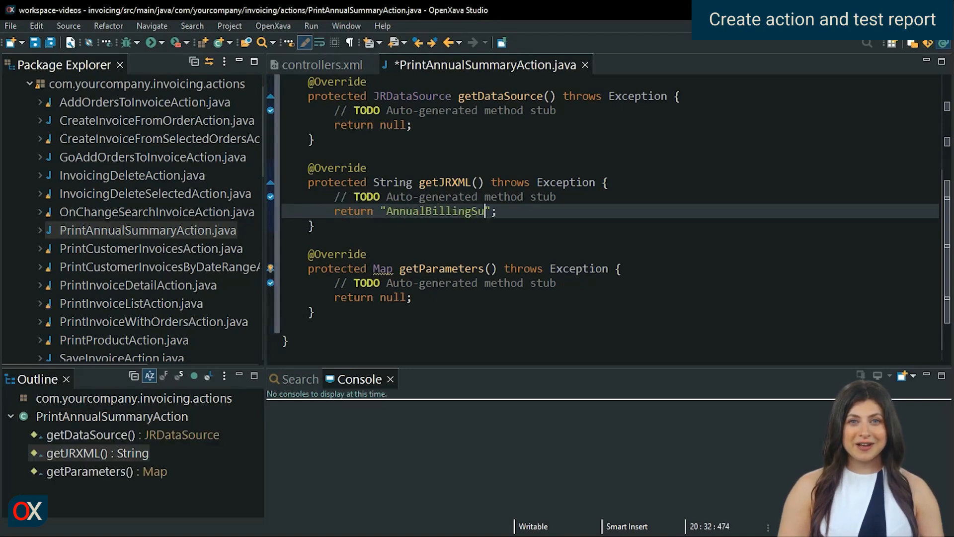
pyautogui.write('mmary.jrxml')
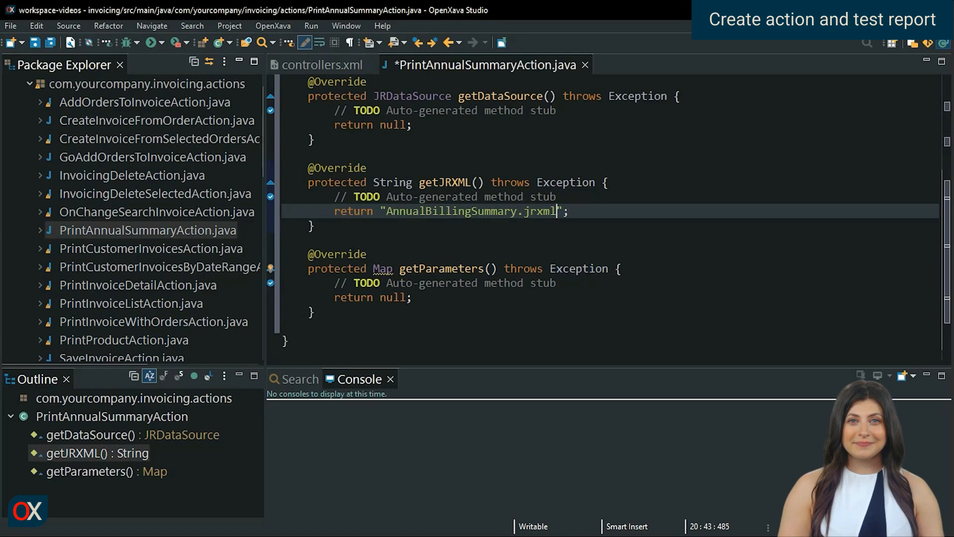
pyautogui.press('ctrl+s')
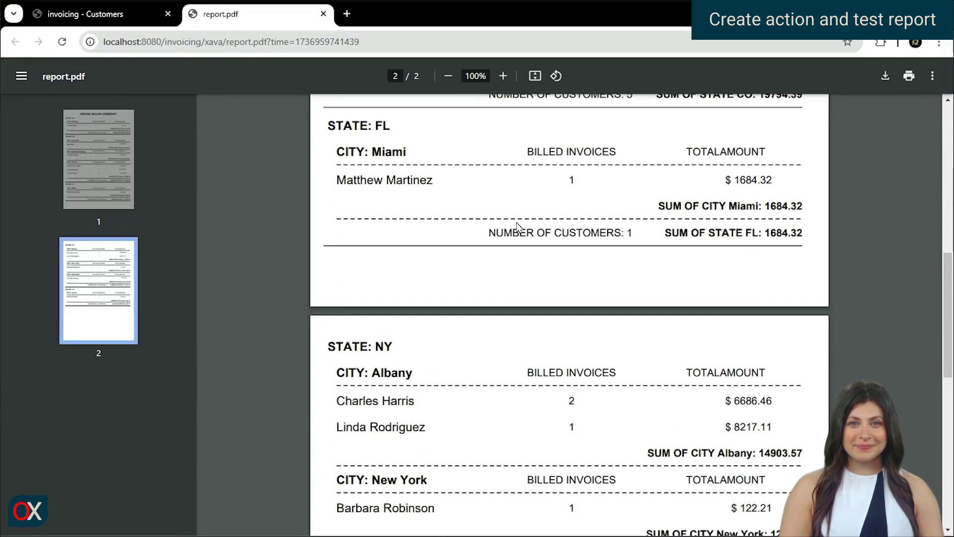
# Scroll through report.pdf to the NY section with NUMBER OF CUSTOMERS: 4
pyautogui.scroll(-3)
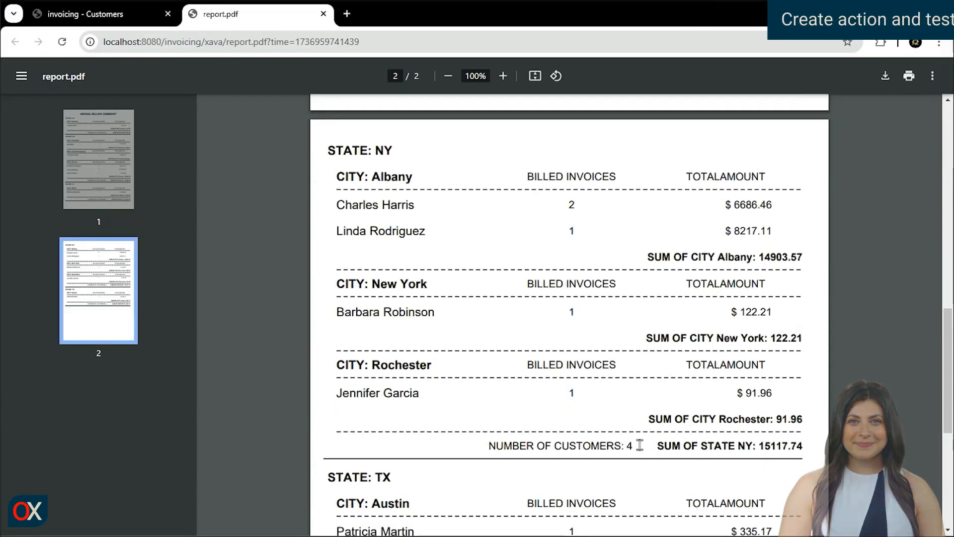